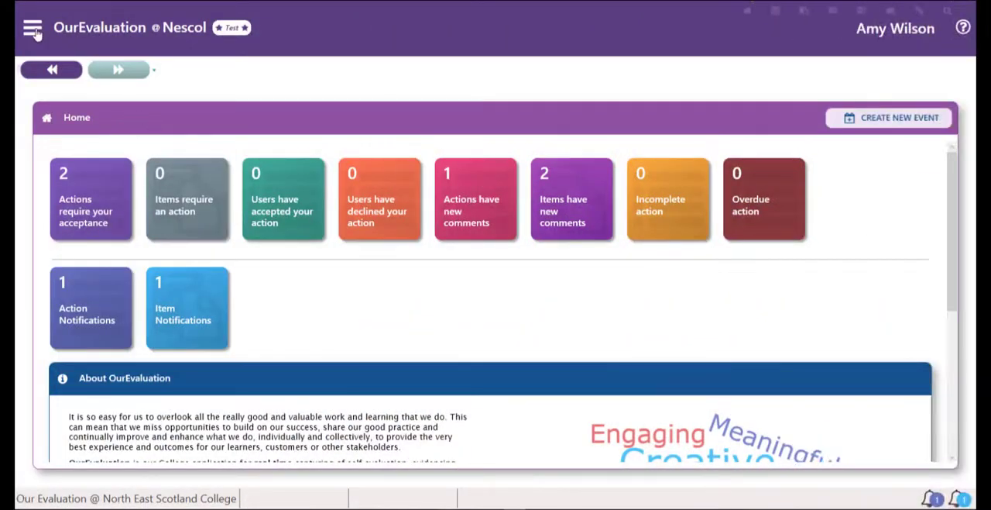
Navigate through the main menu's Actions section to Search Actions.
{"action": "left_click", "coordinate": [33, 28]}
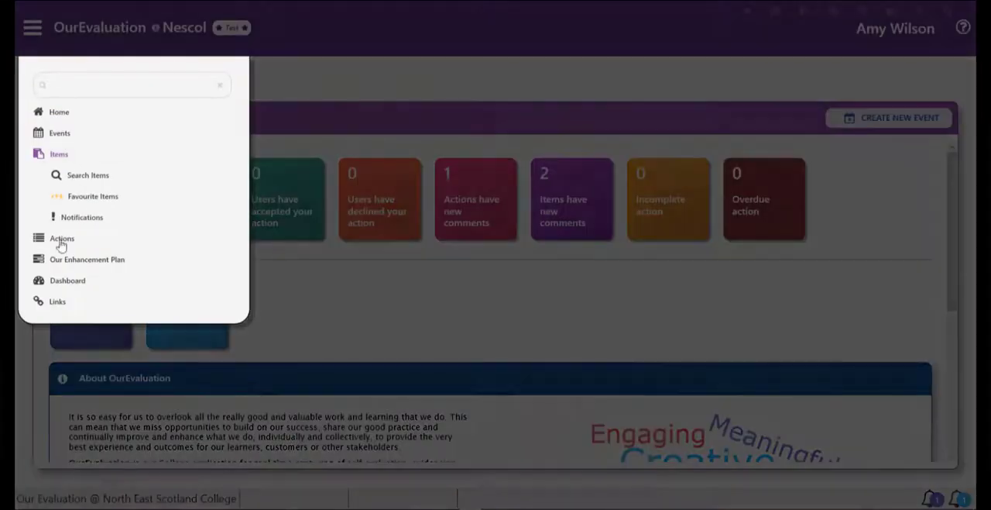
{"action": "left_click", "coordinate": [62, 238]}
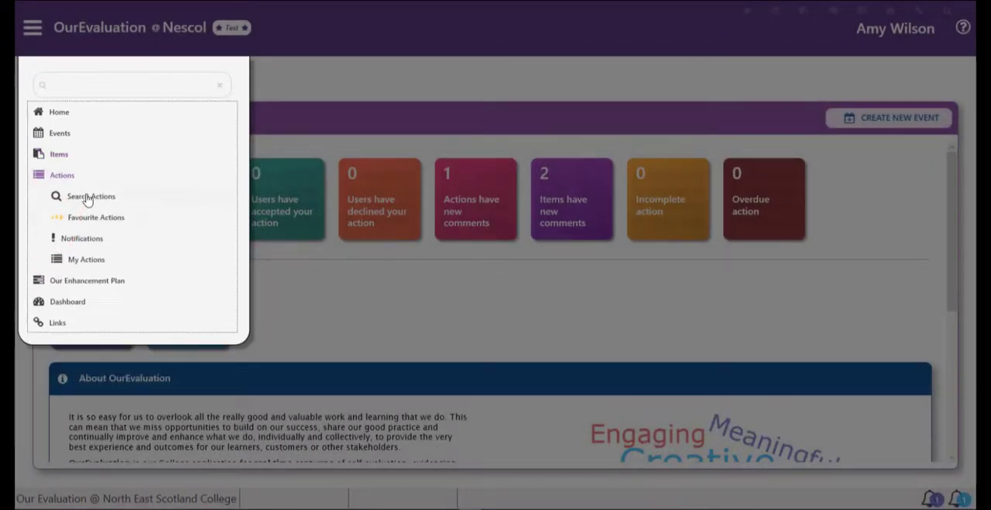
{"action": "left_click", "coordinate": [90, 195]}
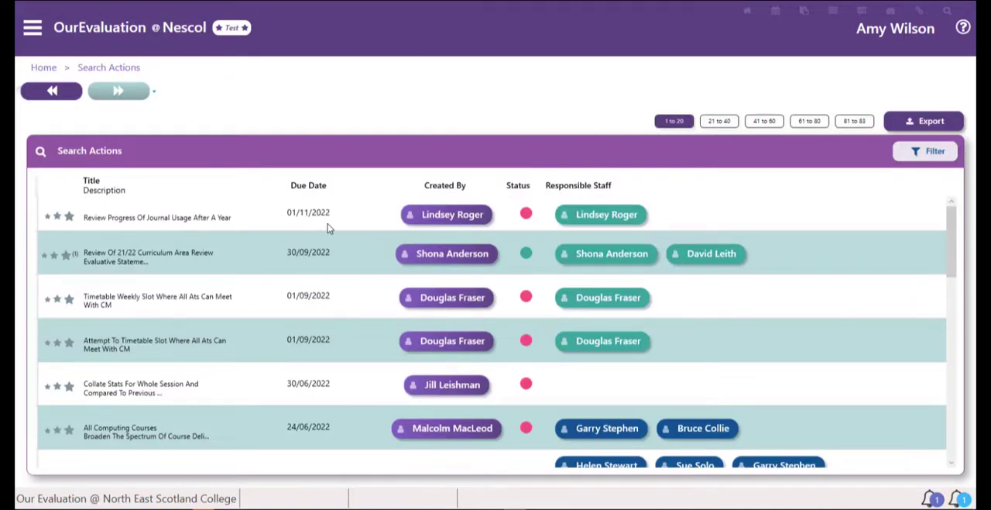
{"action": "scroll", "scroll_direction": "down", "scroll_amount": 3}
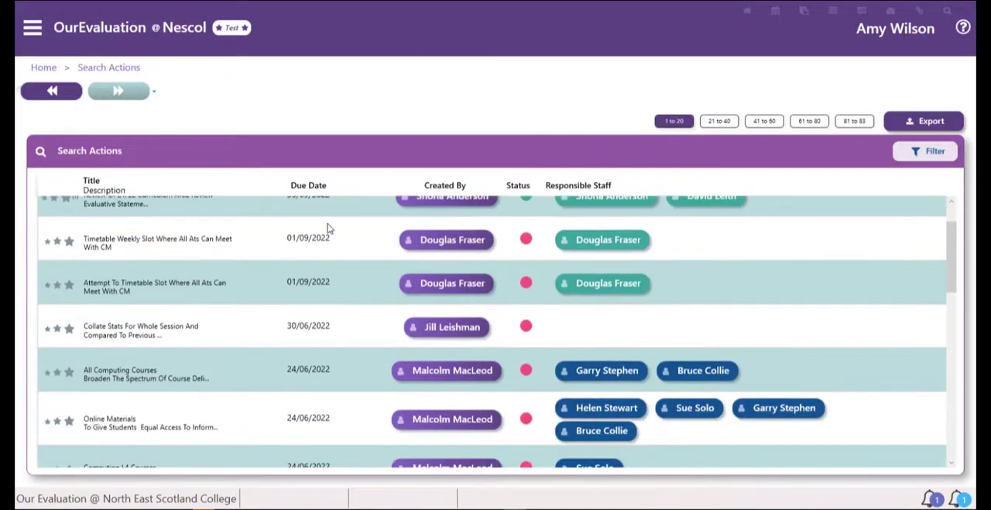
{"action": "scroll", "scroll_direction": "down", "scroll_amount": 3}
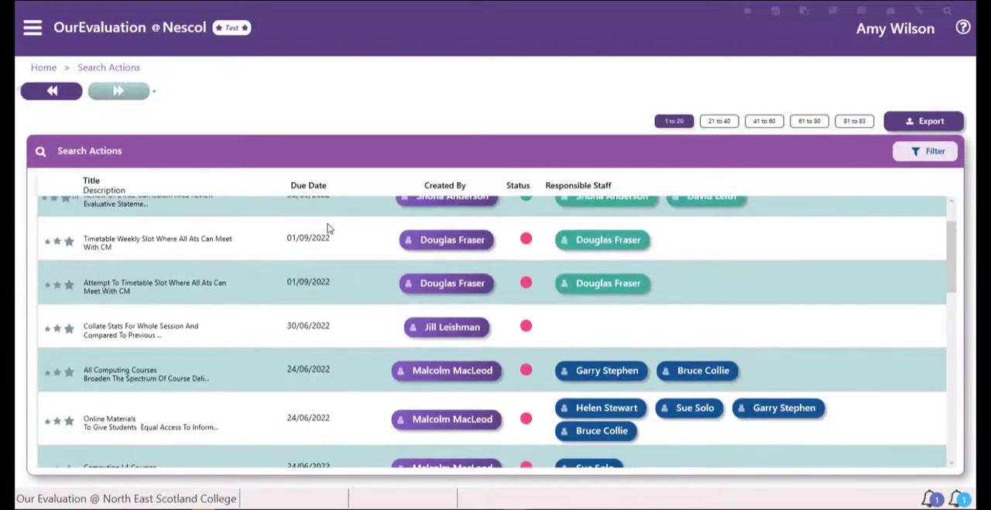
{"action": "left_click", "coordinate": [932, 151]}
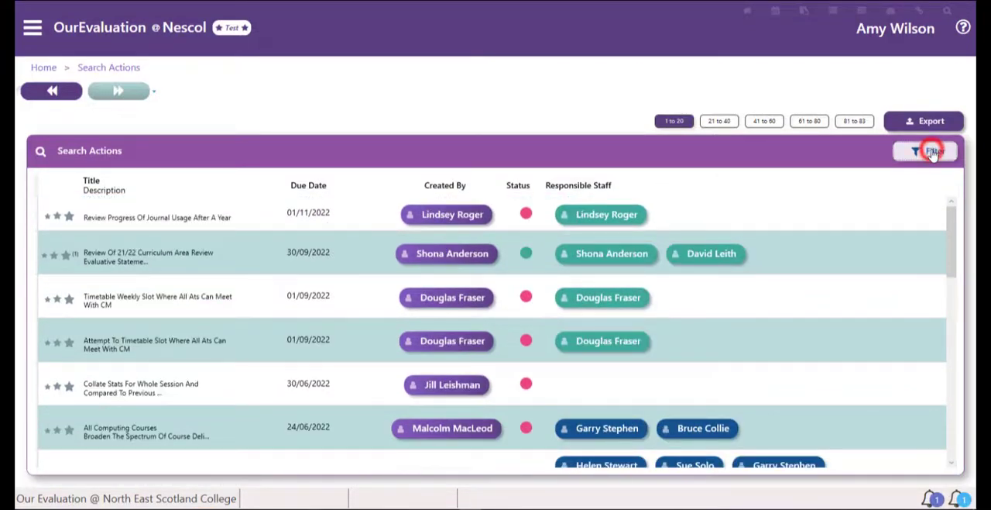
Filter to only actions I created and browse the Responsible Staff dropdown names.
{"action": "left_click", "coordinate": [932, 151]}
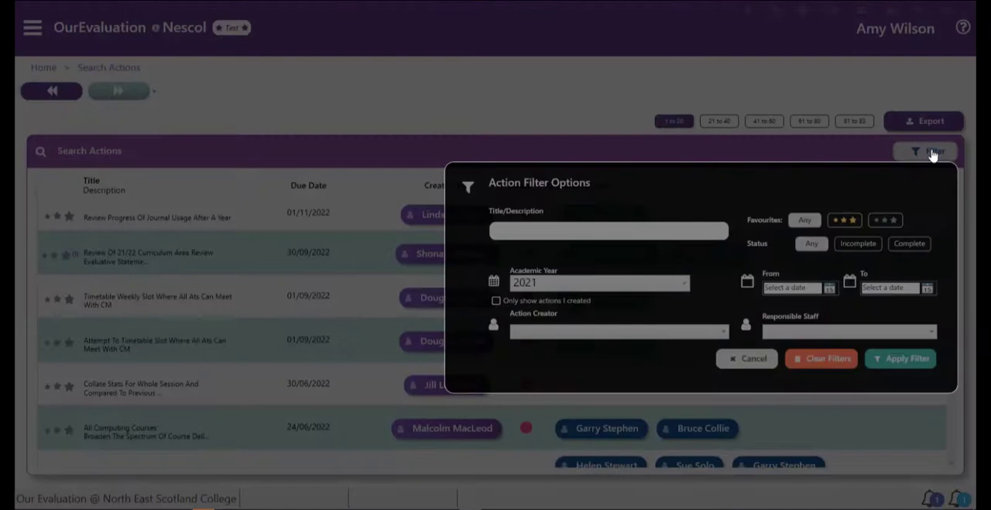
{"action": "mouse_move", "coordinate": [849, 205]}
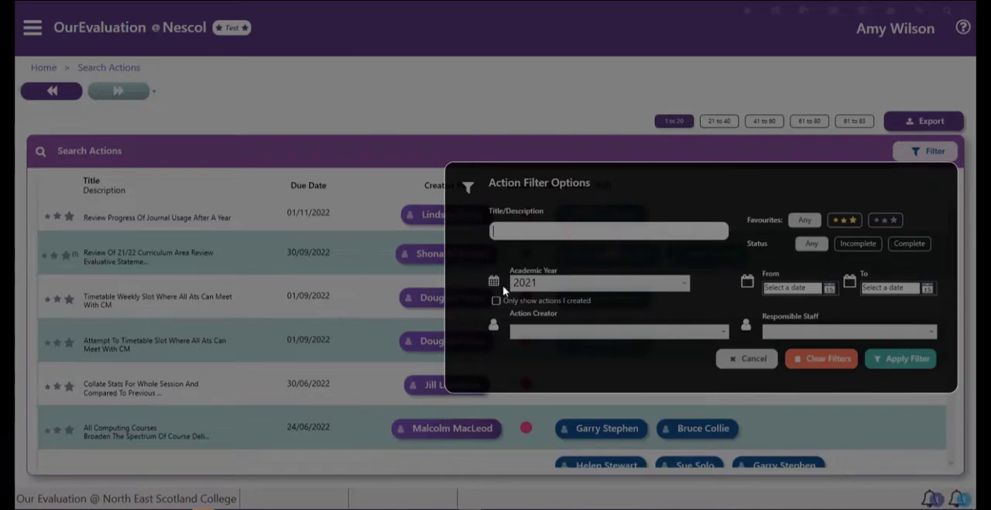
{"action": "left_click", "coordinate": [496, 301]}
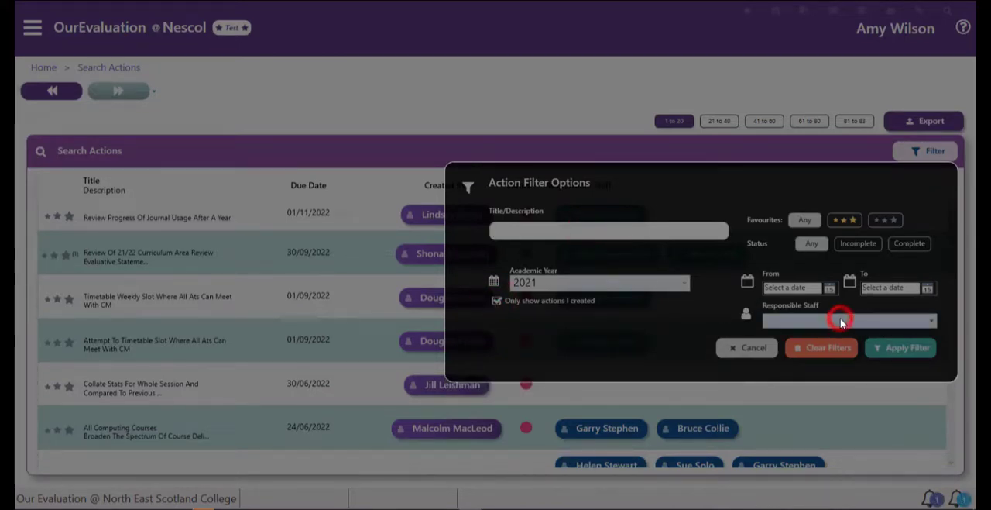
{"action": "left_click", "coordinate": [848, 320]}
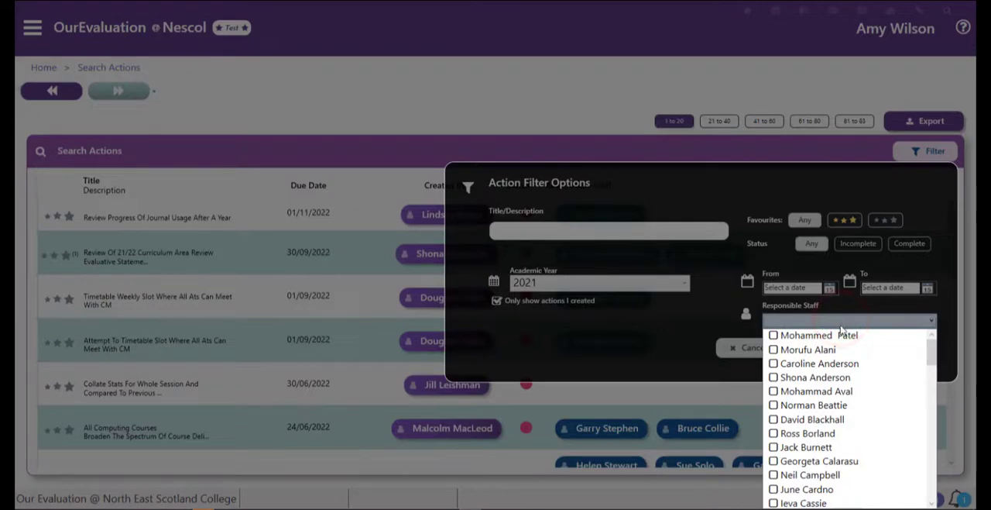
{"action": "scroll", "scroll_direction": "down", "scroll_amount": 3}
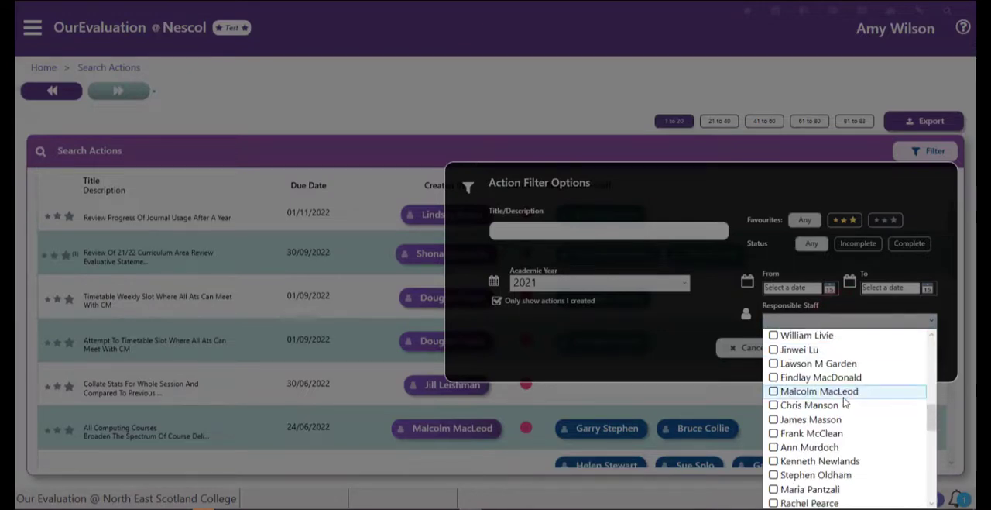
{"action": "scroll", "scroll_direction": "down", "scroll_amount": 3}
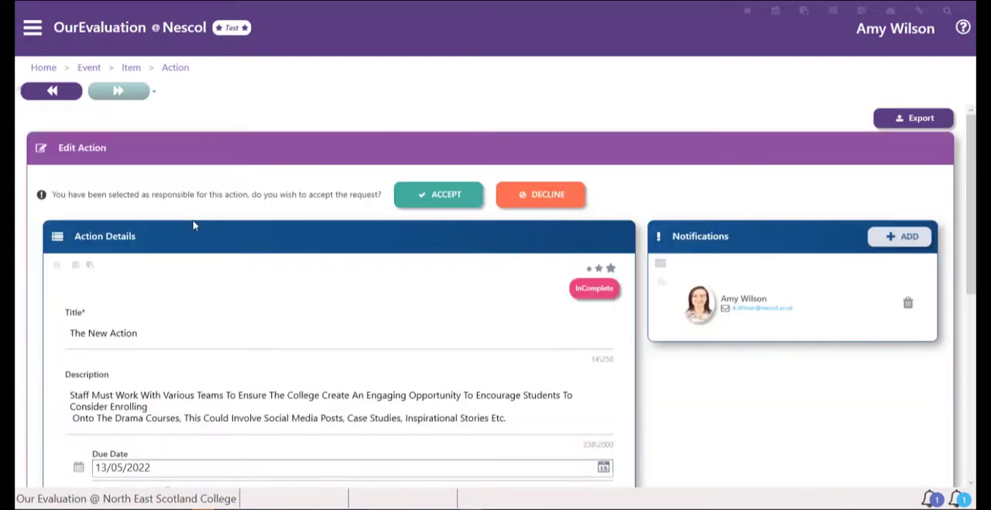
{"action": "mouse_move", "coordinate": [376, 229]}
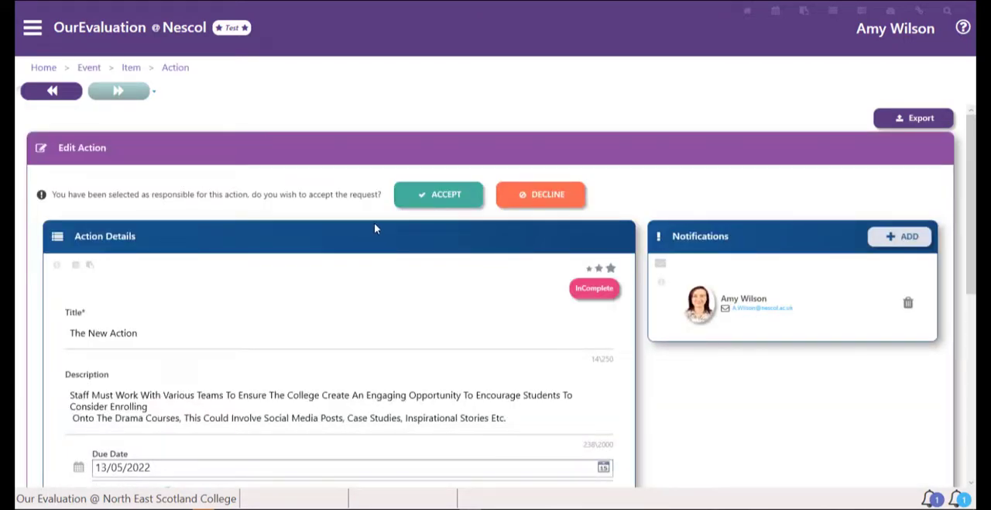
Scroll down The New Action's edit page to the responsible staff and comment box.
{"action": "scroll", "scroll_direction": "down", "scroll_amount": 3}
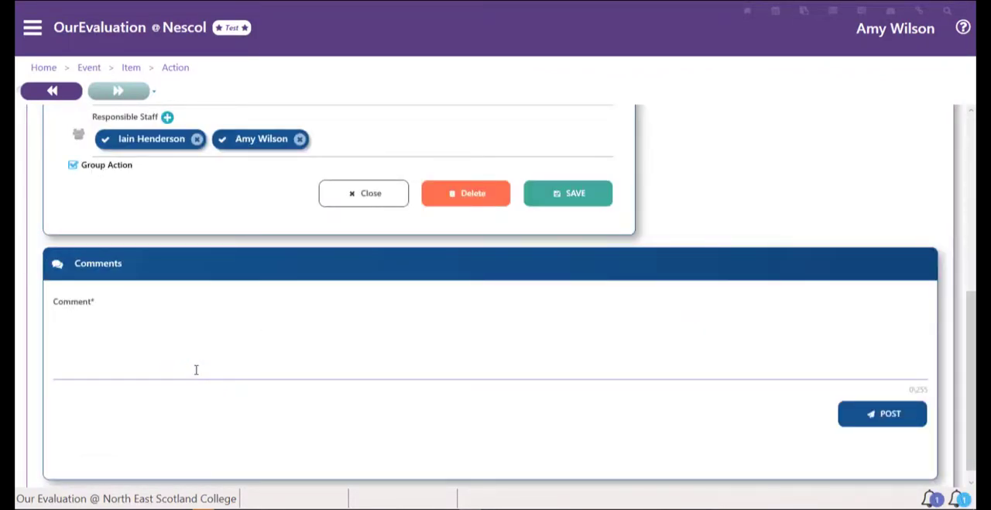
Post the comment 'Add Comment!' and scroll to see it listed under Comments.
{"action": "type", "text": "Add Comment!"}
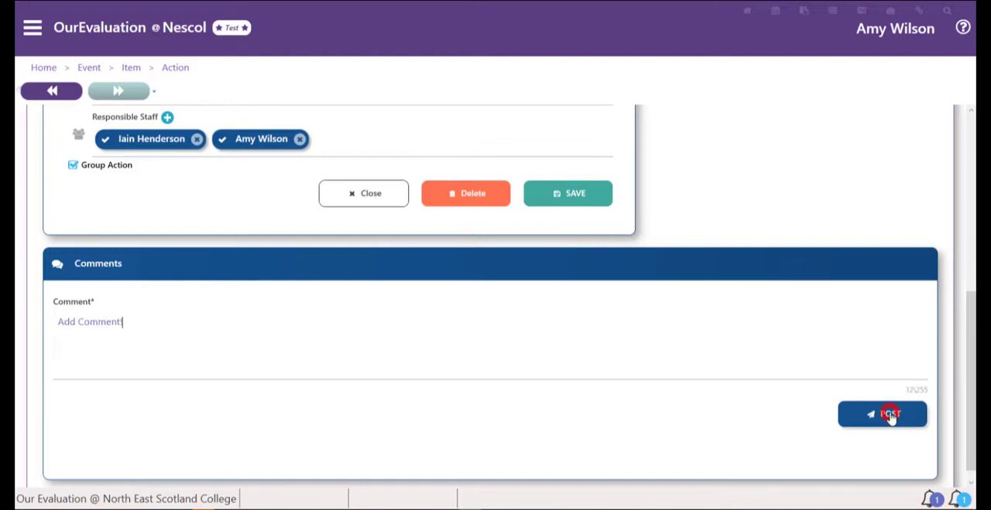
{"action": "left_click", "coordinate": [882, 413]}
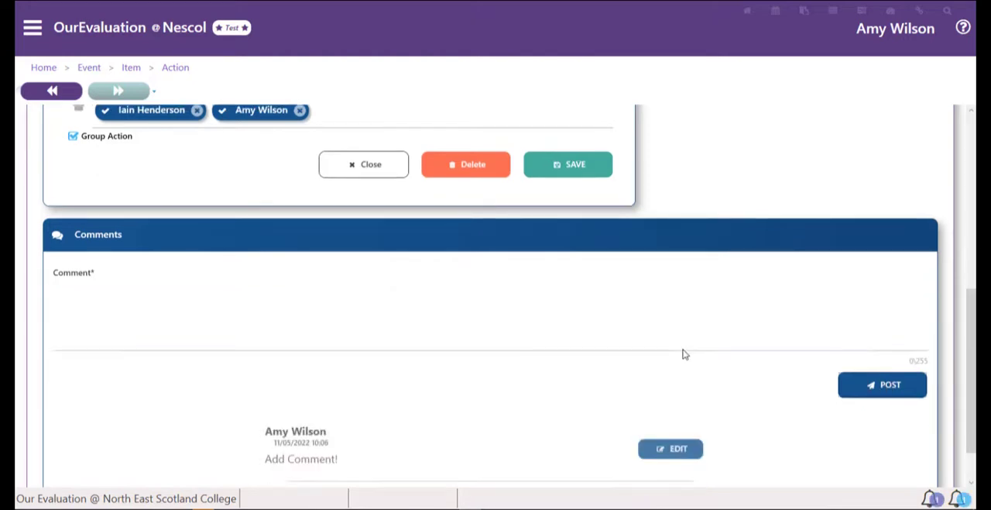
{"action": "scroll", "scroll_direction": "down", "scroll_amount": 3}
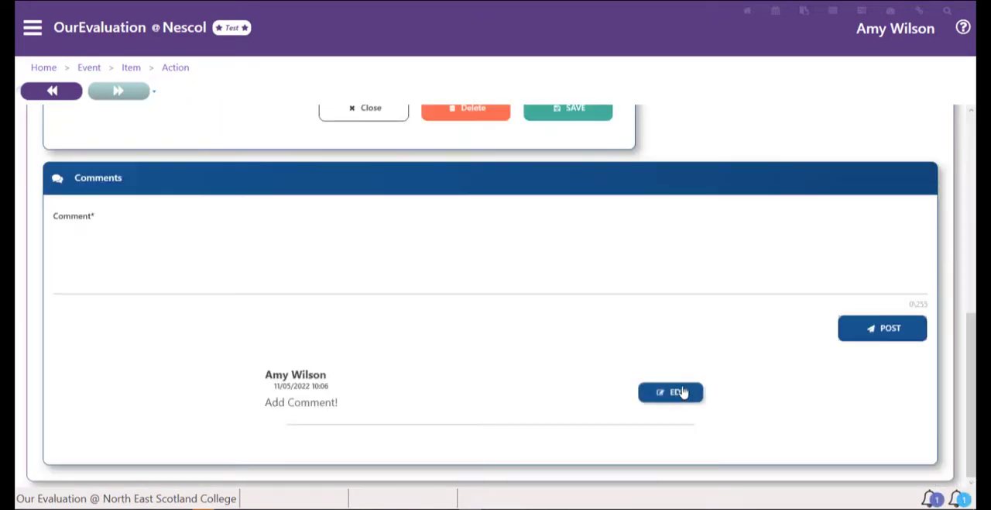